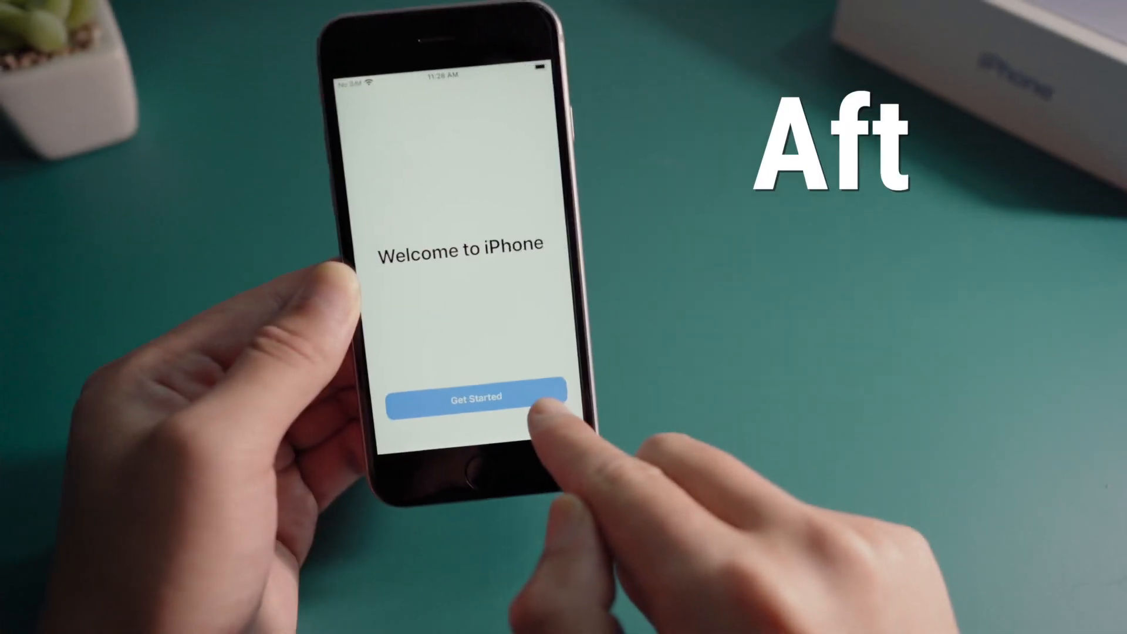
Get past the Welcome to iPhone screen with Get Started and bring up Settings
click(471, 397)
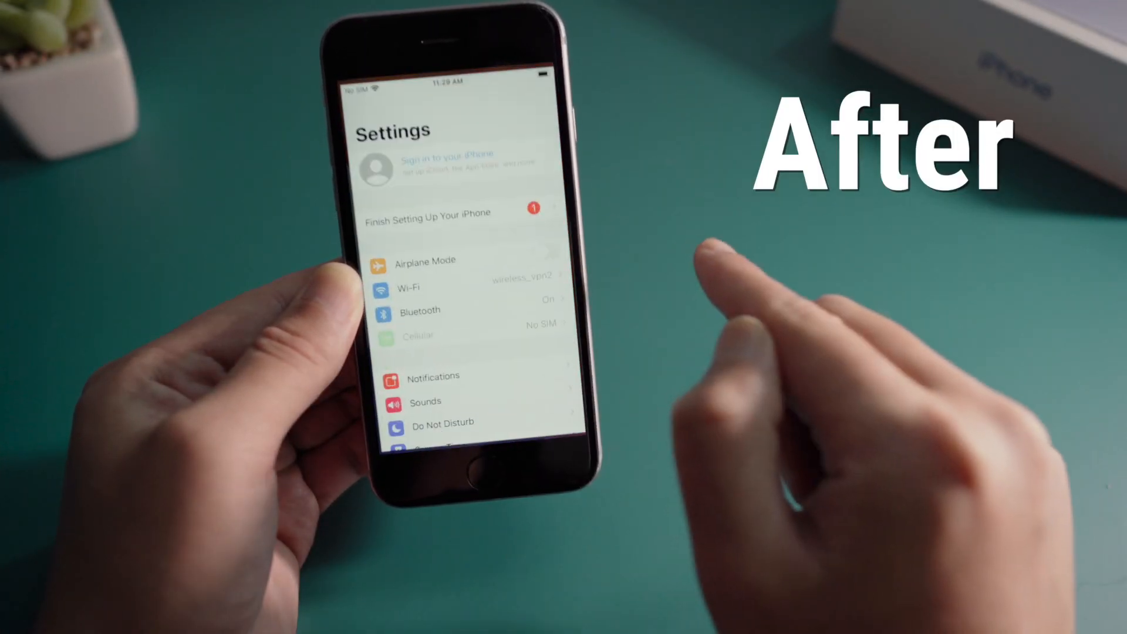
click(446, 162)
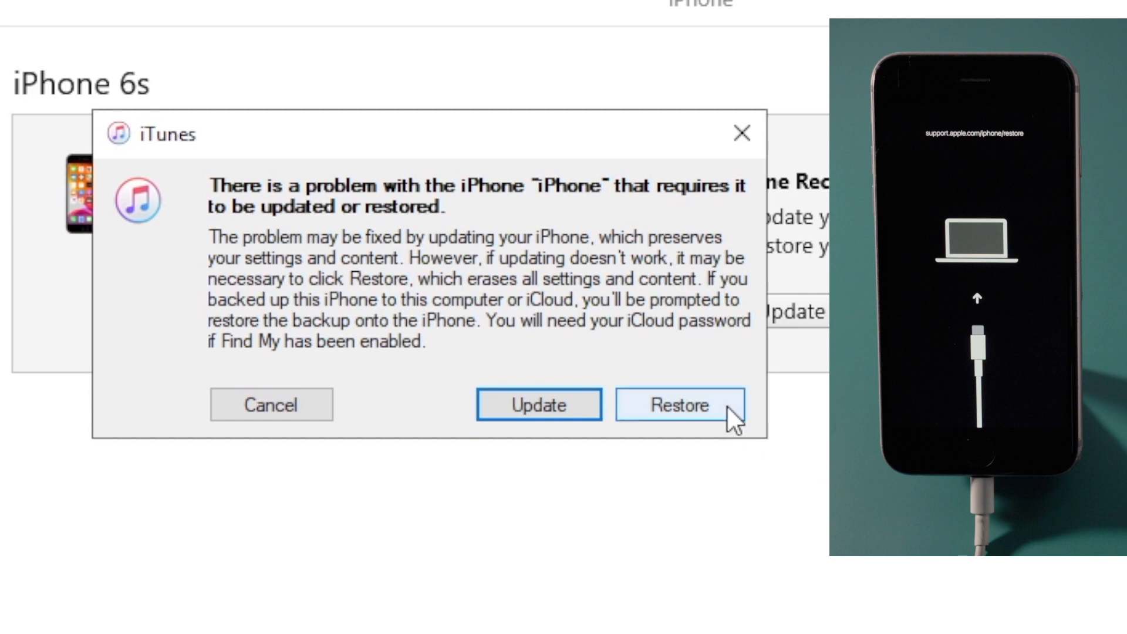
Restore the iPhone 6s to factory settings with iOS 14.1 and agree to the license
click(678, 404)
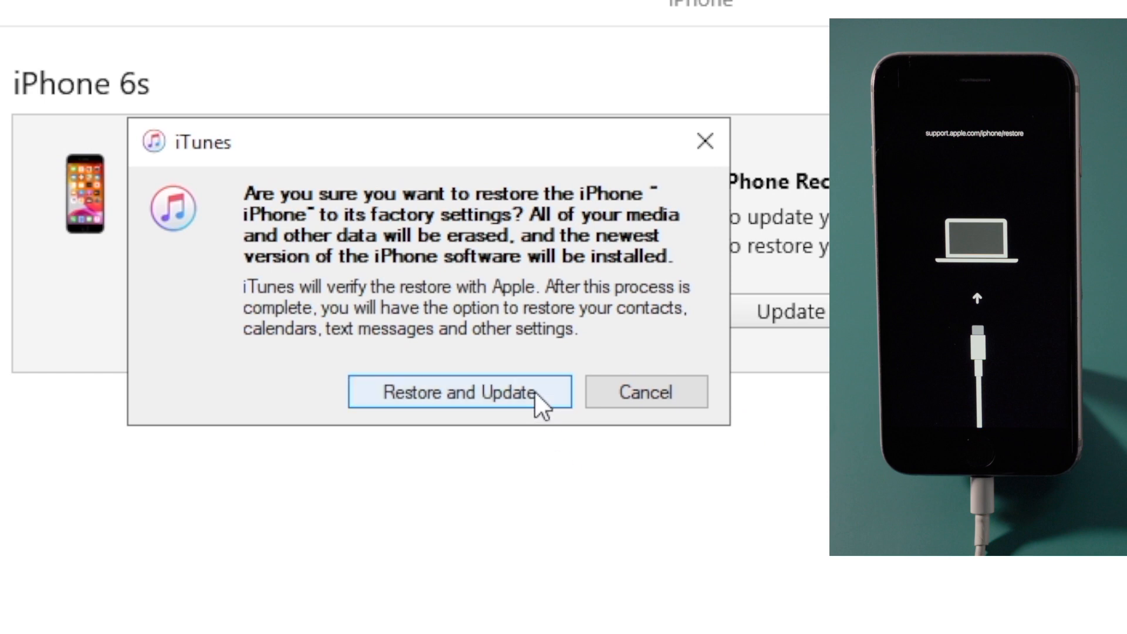
click(457, 392)
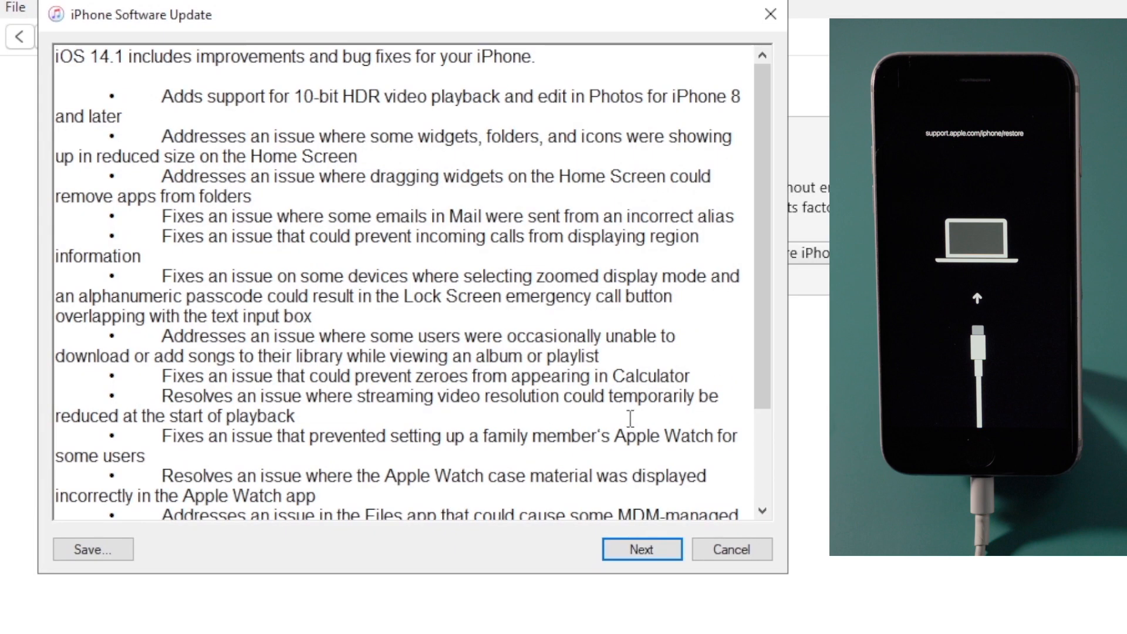
click(641, 548)
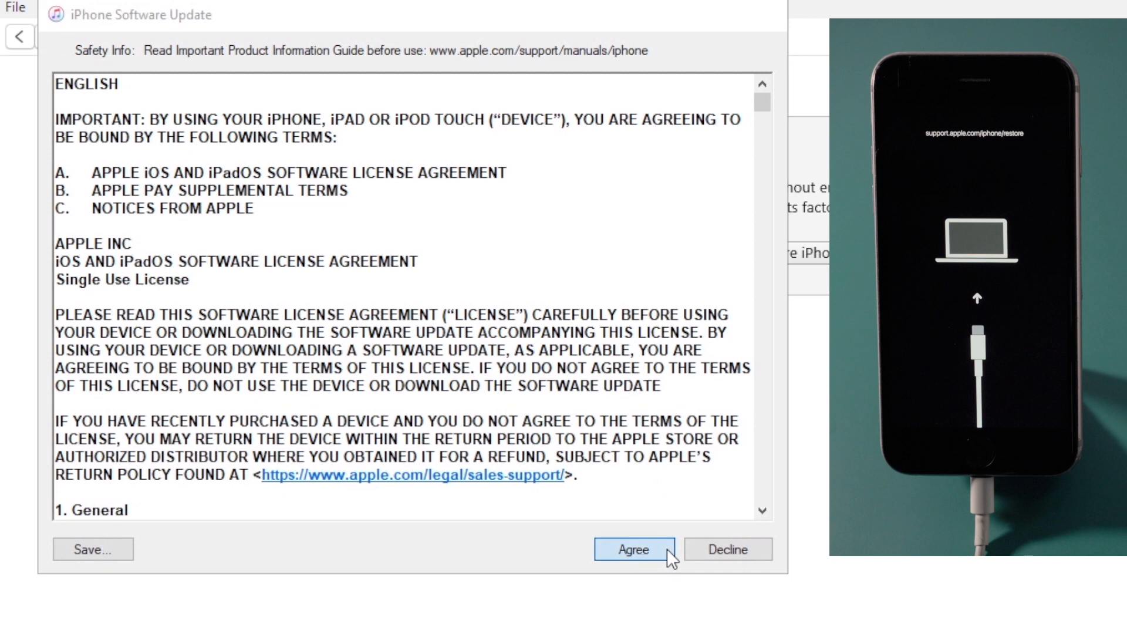
click(633, 550)
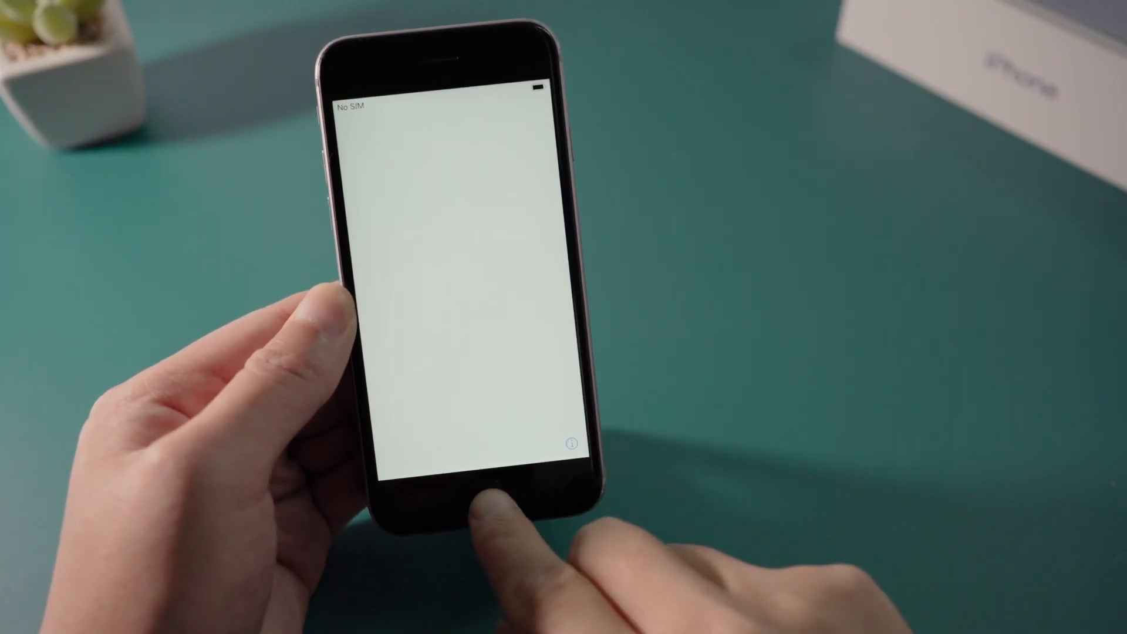
Wake the restored phone, choose English, and set it up manually without another device
click(481, 488)
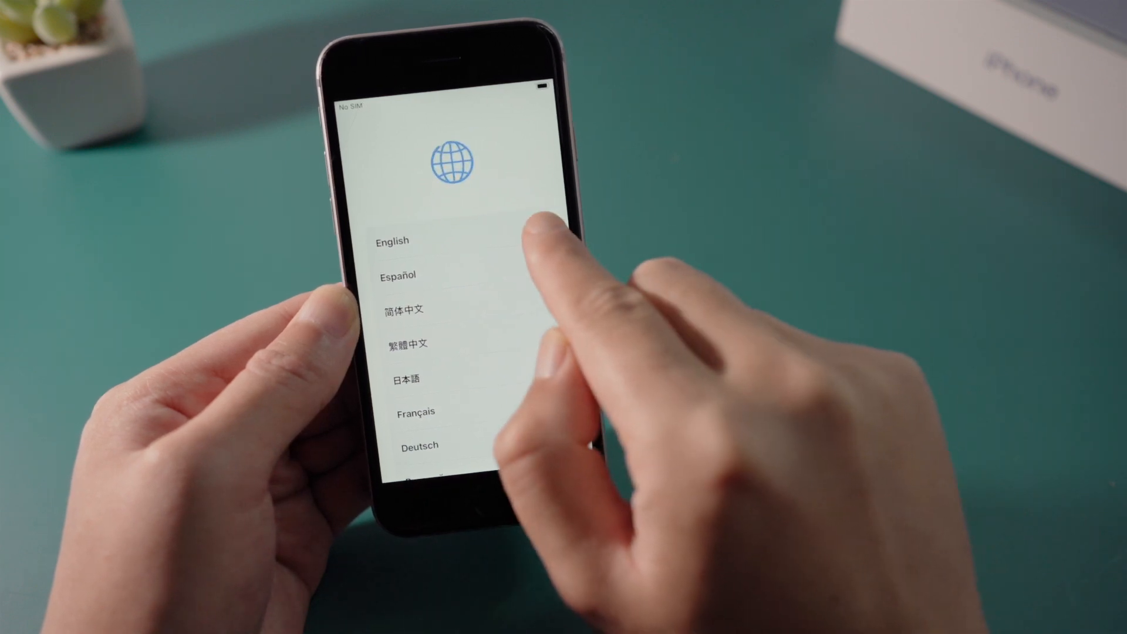
click(393, 240)
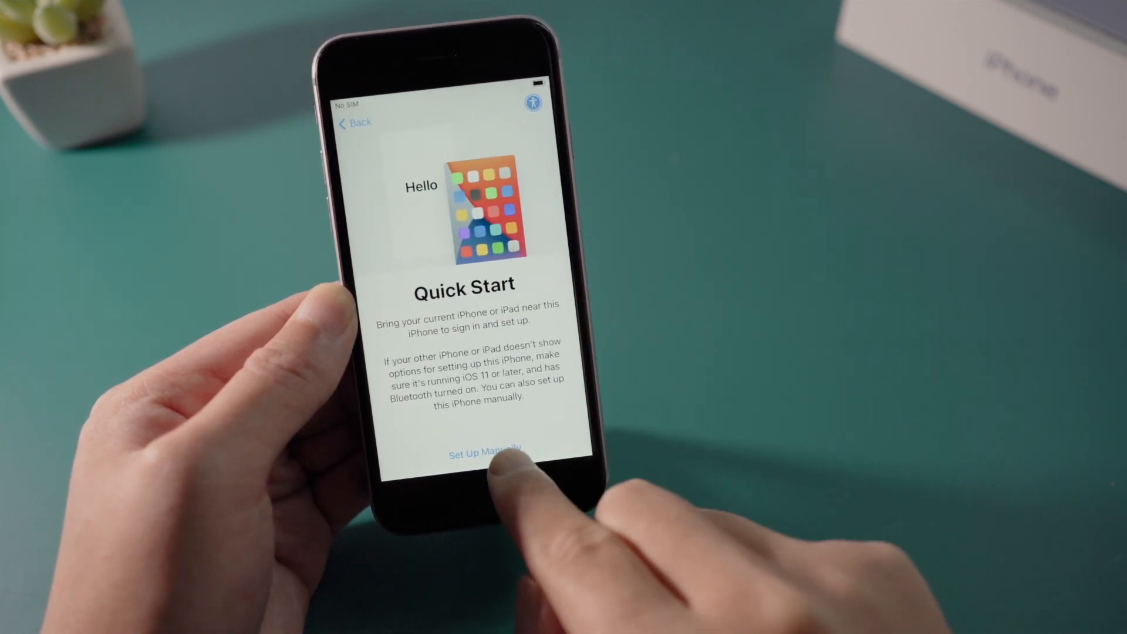
click(486, 454)
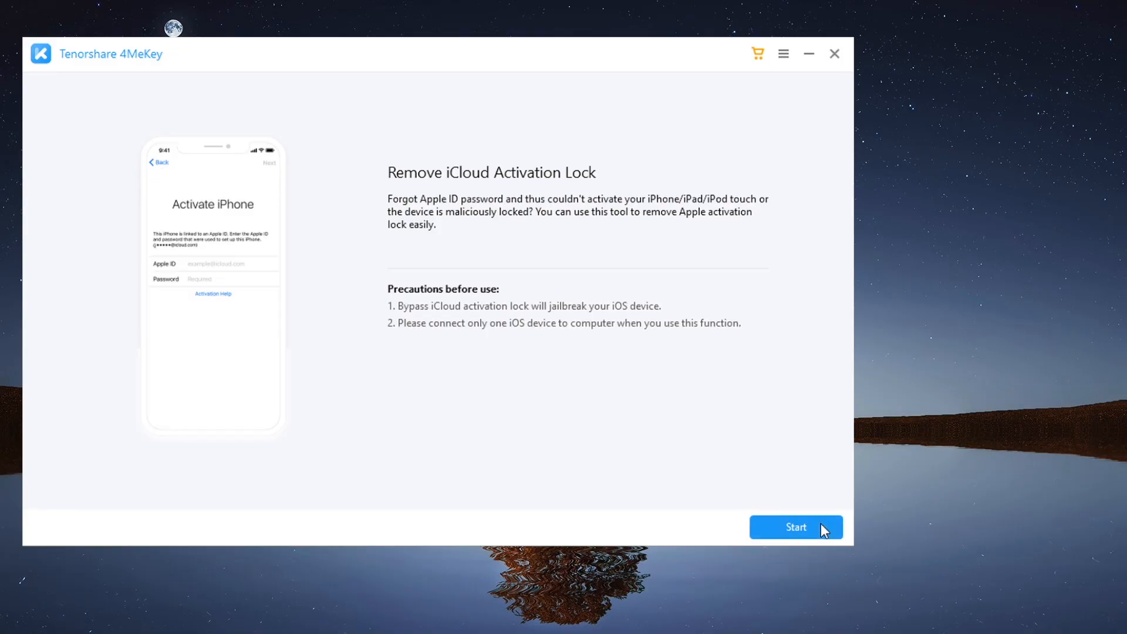
Start Remove iCloud Activation Lock and burn the jailbreak environment to USB (H:), erasing it
click(797, 527)
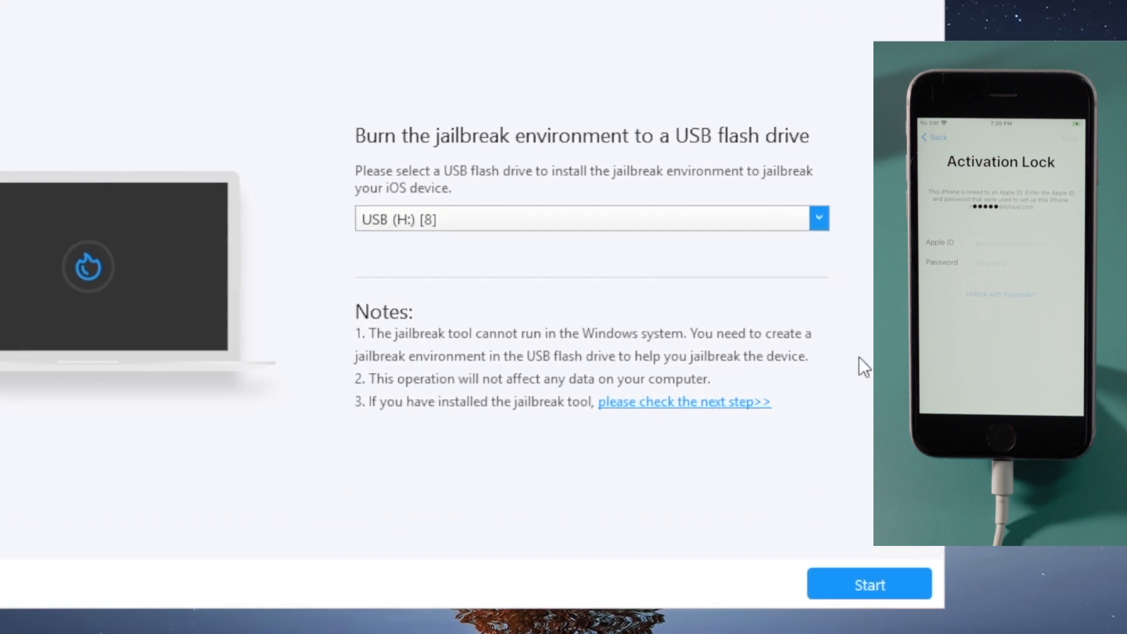
click(868, 584)
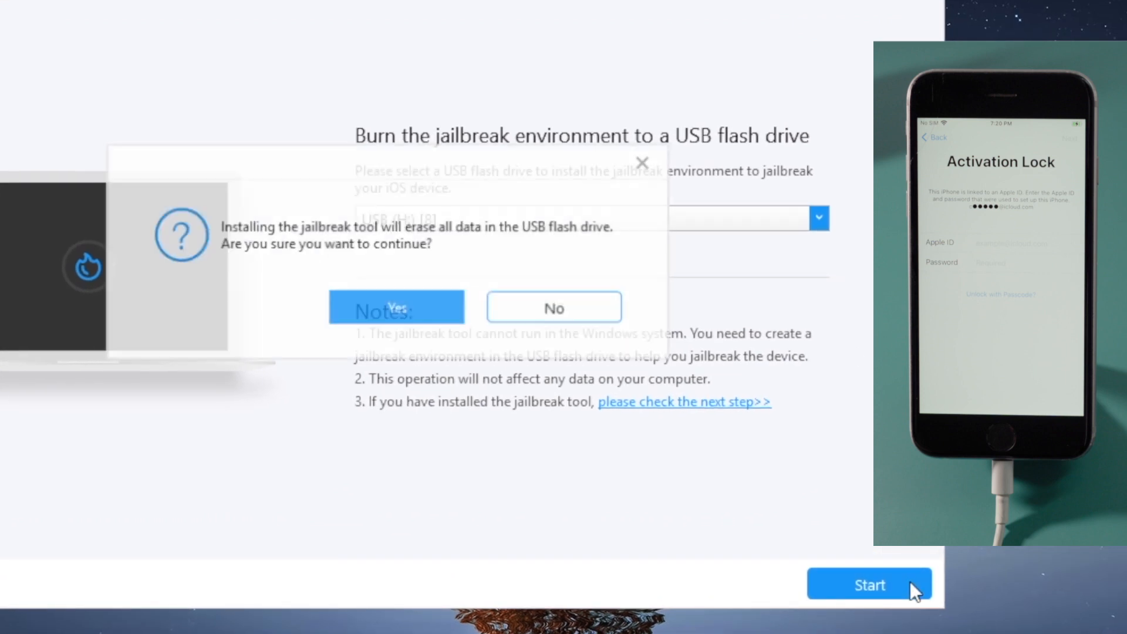
click(396, 307)
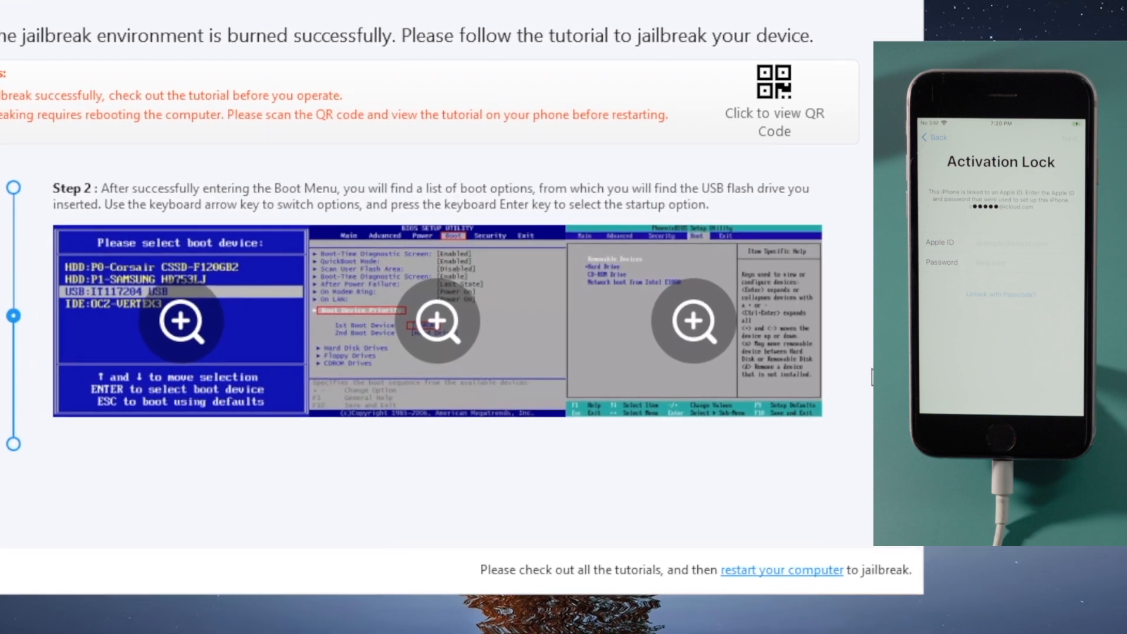
scroll(down, 3)
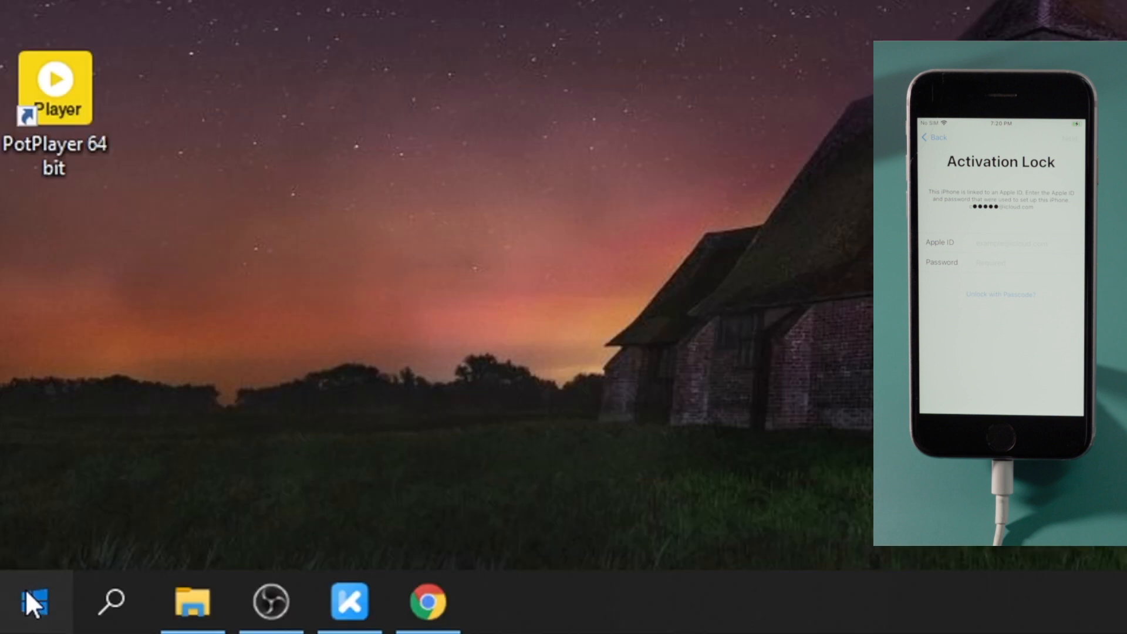
Restart the computer, enter the F12 boot menu and select the USB Storage Device
click(31, 602)
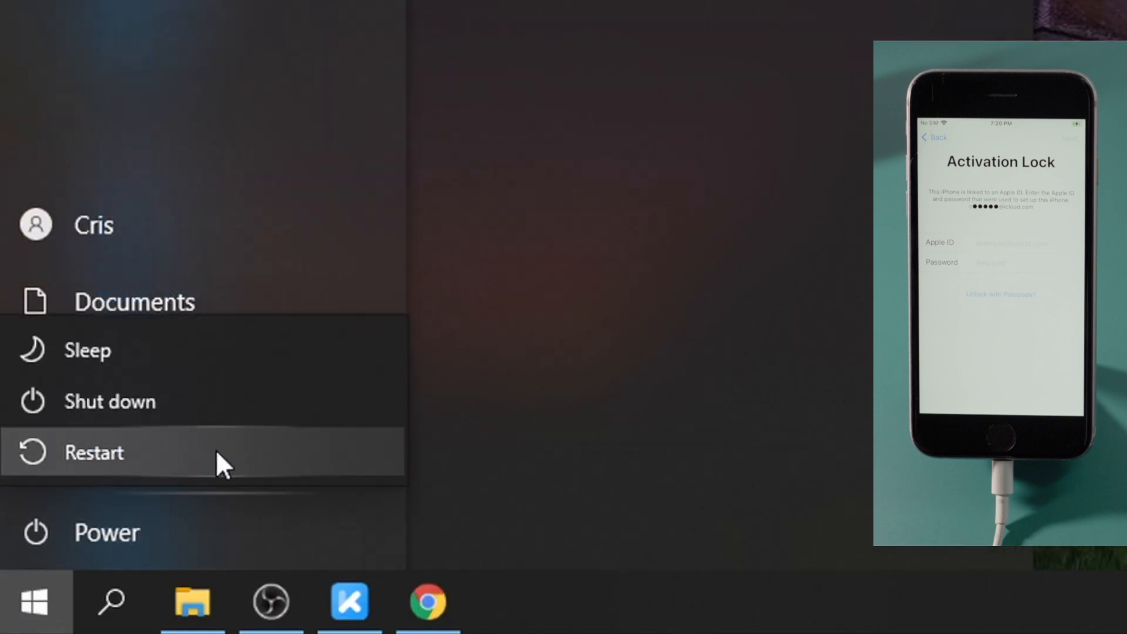
click(94, 452)
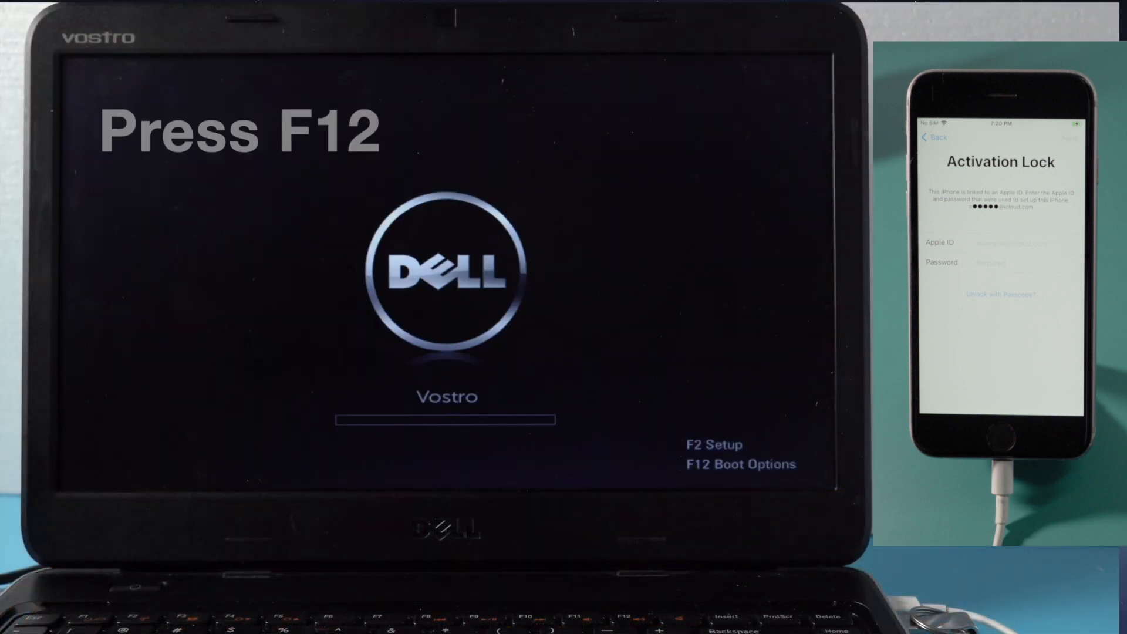
key(F12)
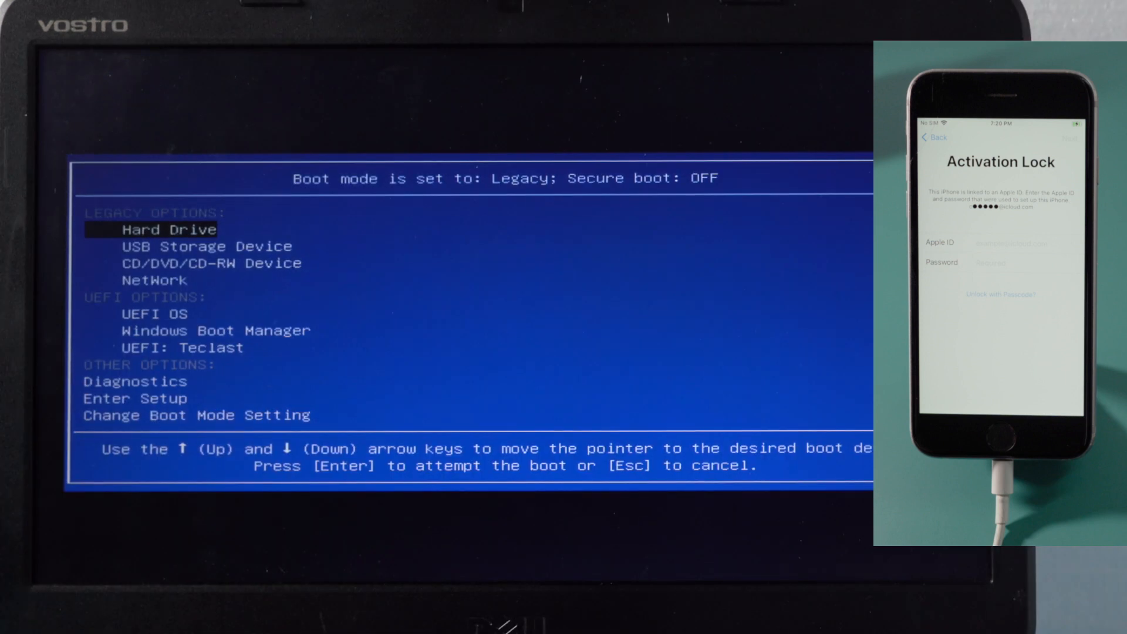
key(Down)
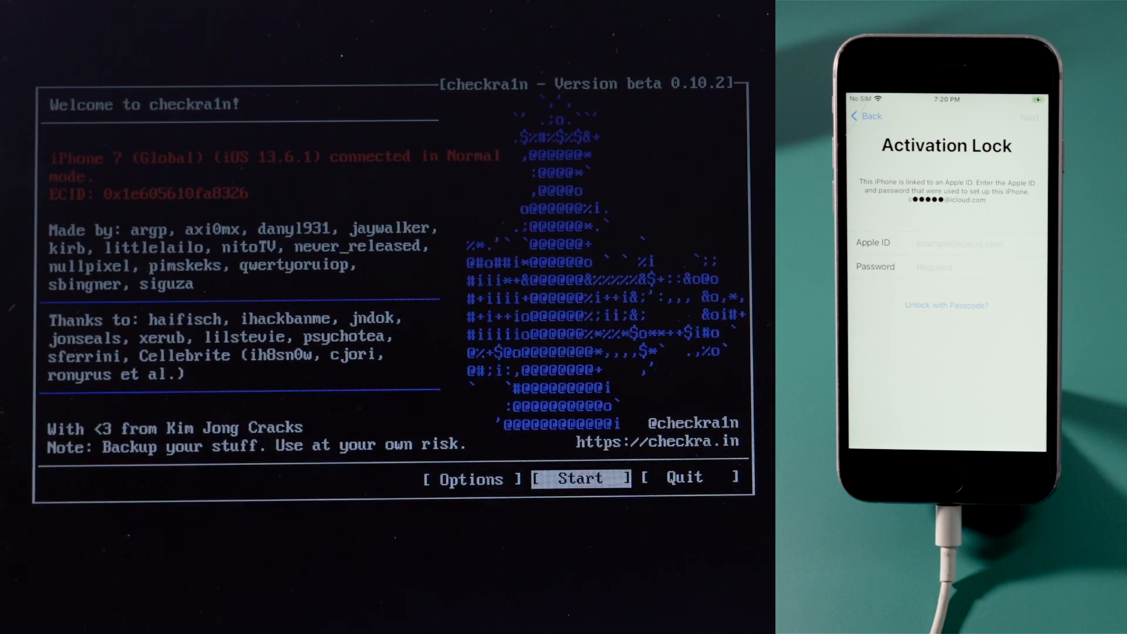
Start the checkra1n jailbreak, put the iPhone 7 into recovery mode and begin the DFU countdown
click(579, 479)
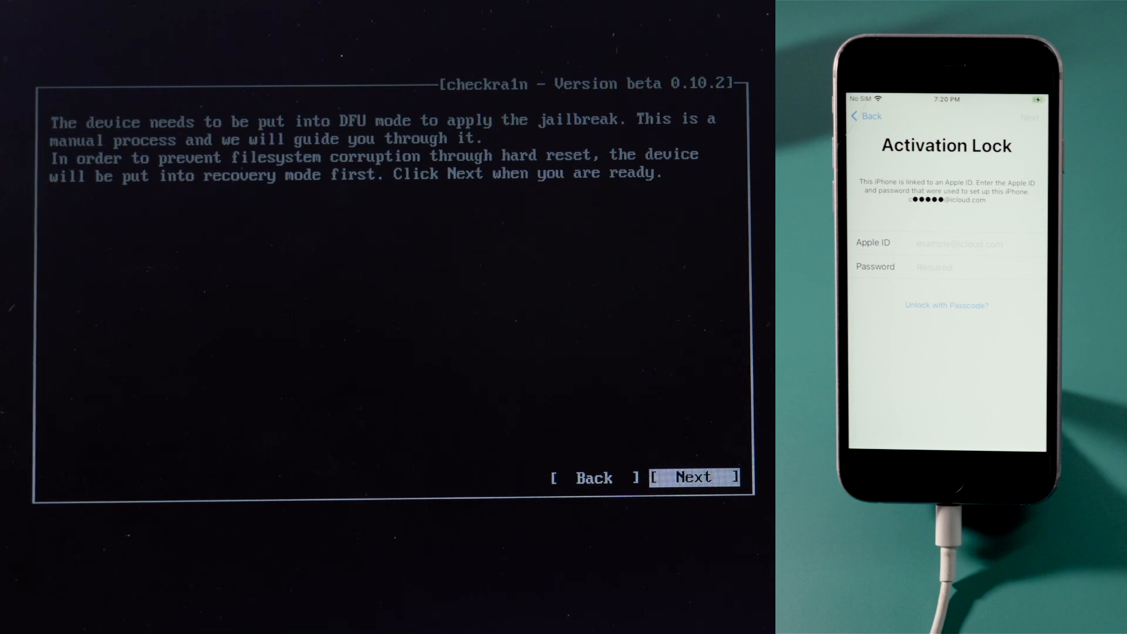
click(694, 477)
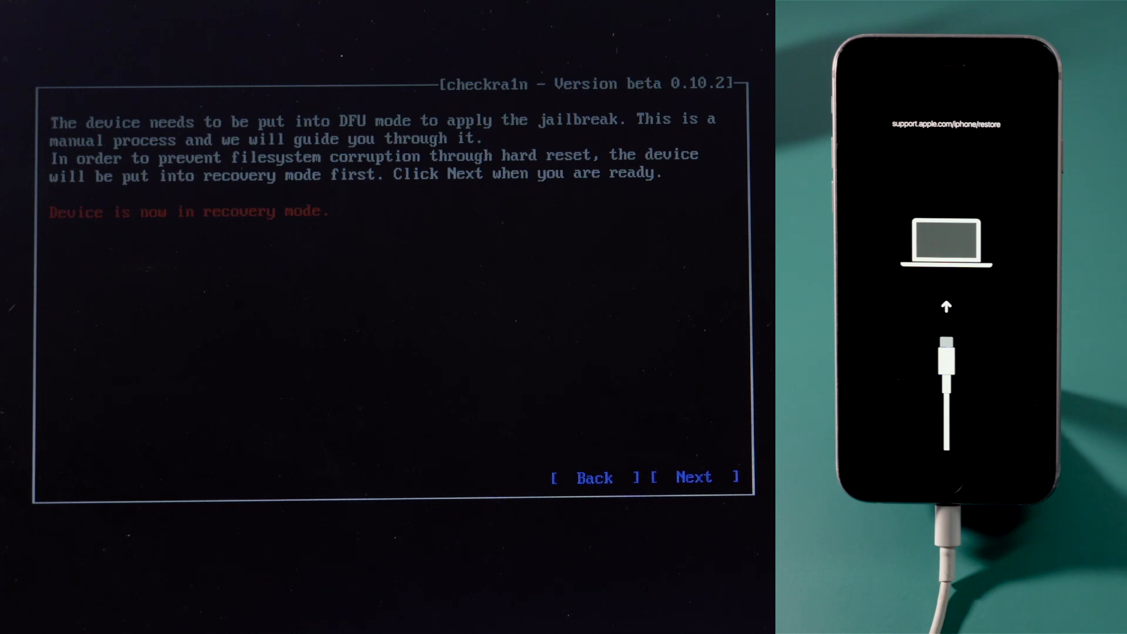
click(694, 478)
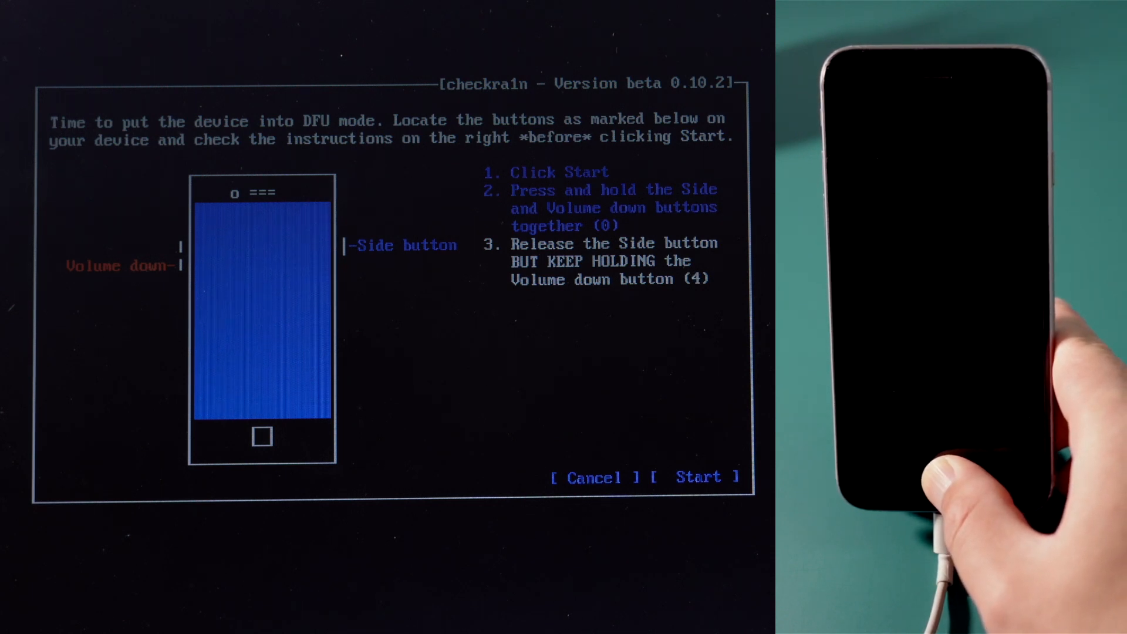
click(697, 478)
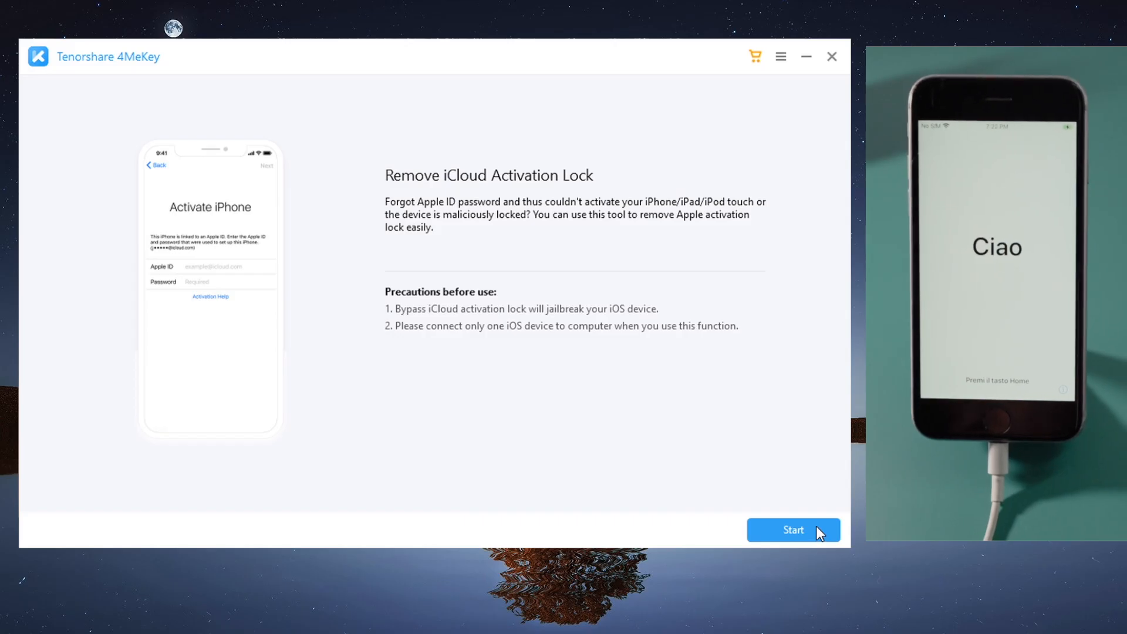
Confirm the iPhone 7 details in 4MeKey and start removing the activation lock
click(792, 529)
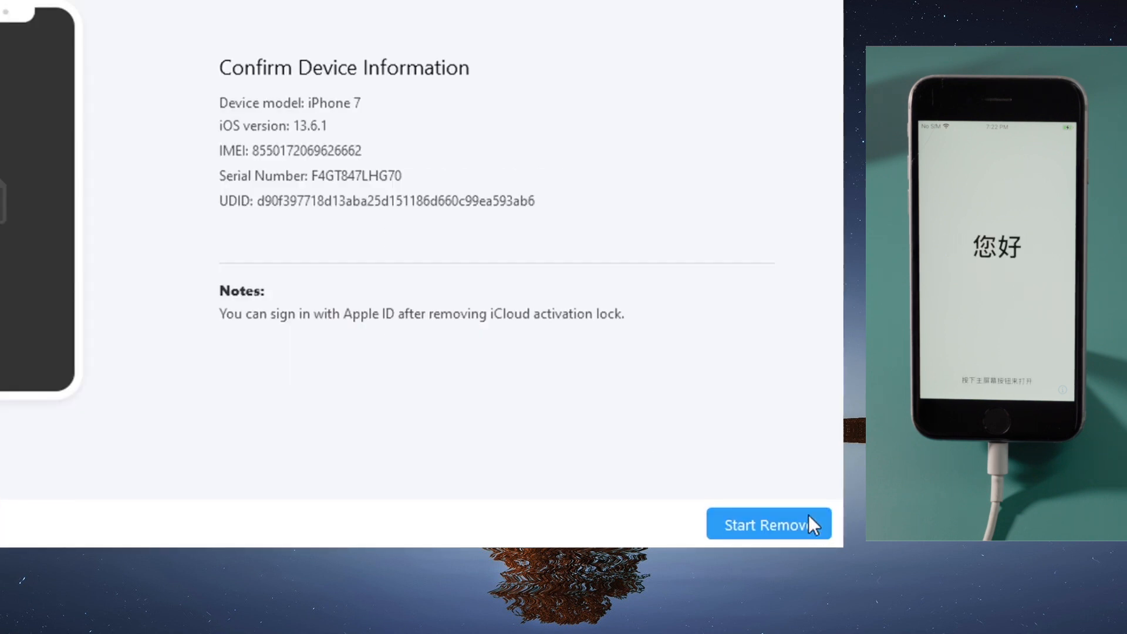
click(768, 524)
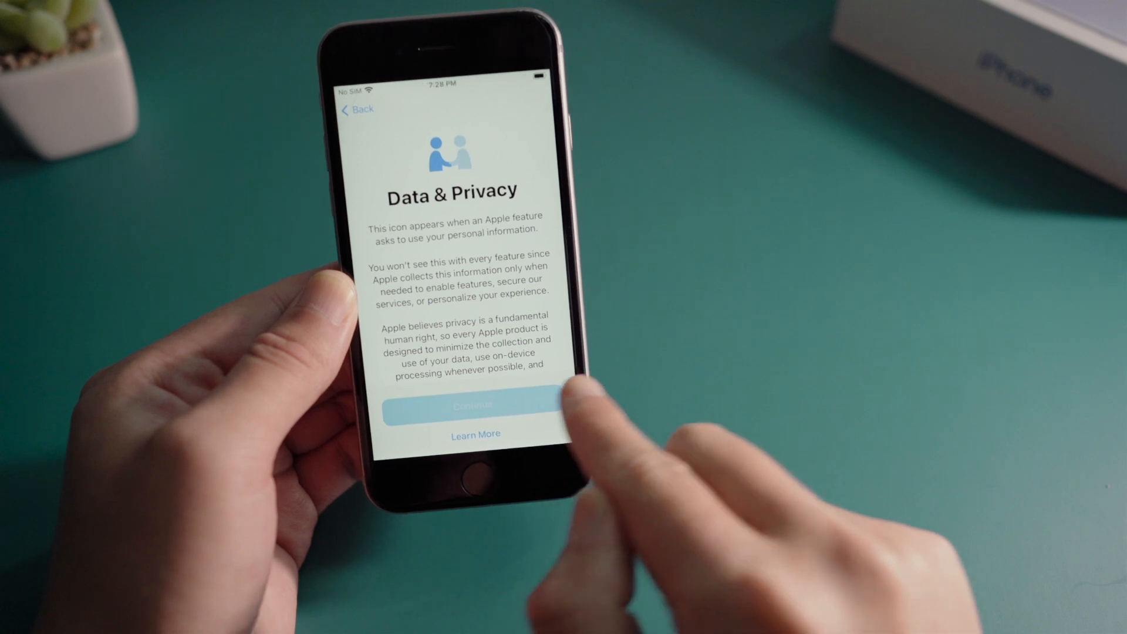
Continue past Data & Privacy, skip Touch ID, don't transfer data, and skip the Apple ID
click(473, 403)
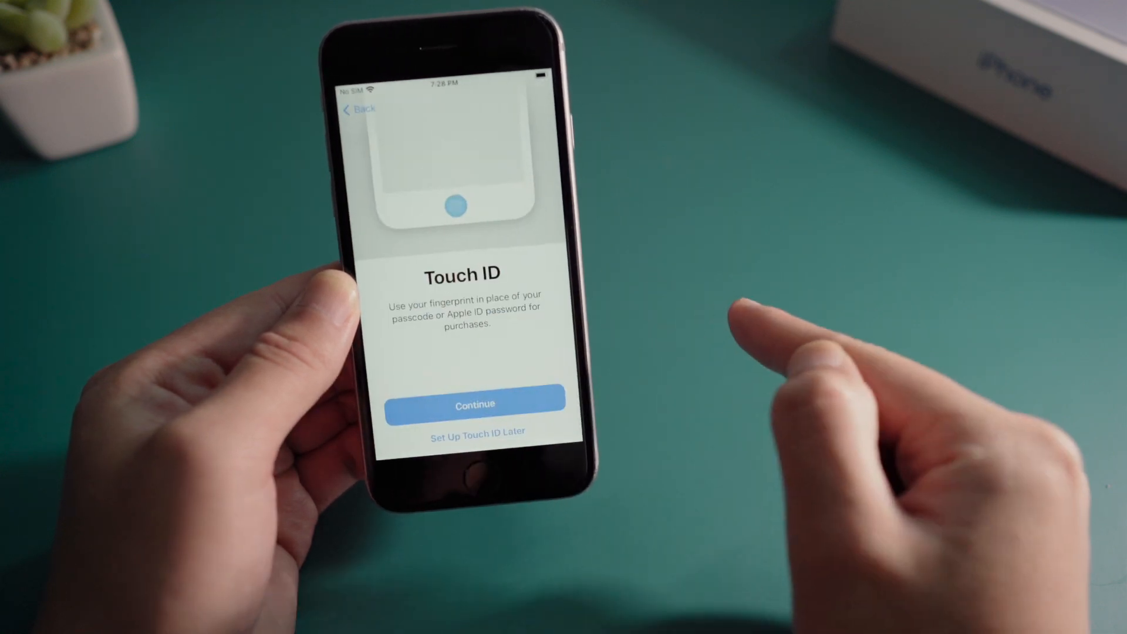
click(474, 404)
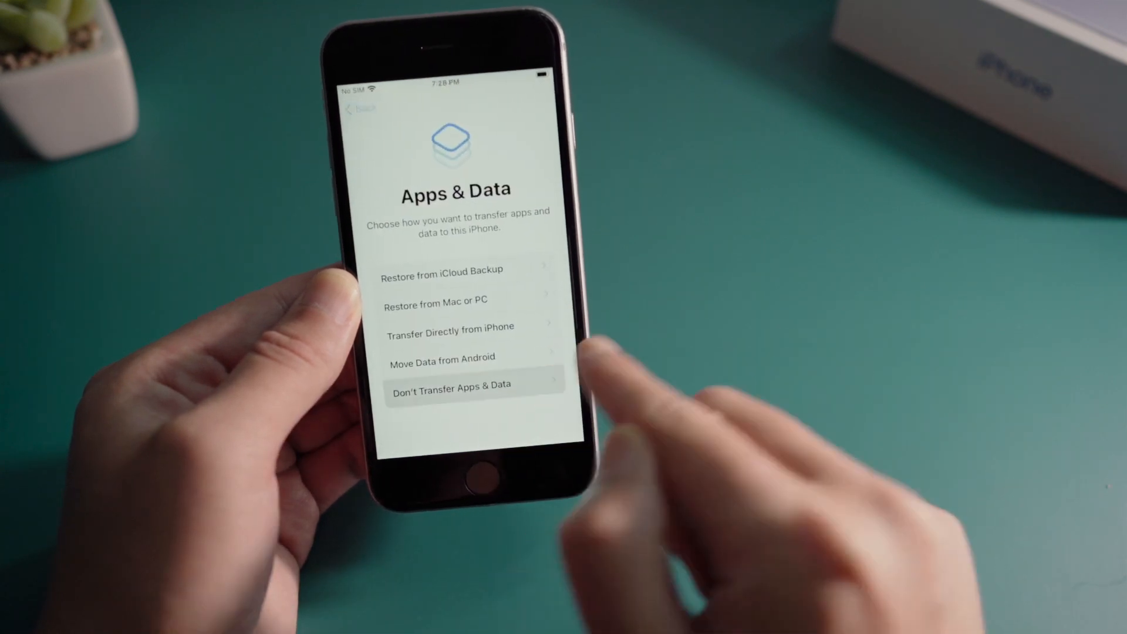
click(451, 386)
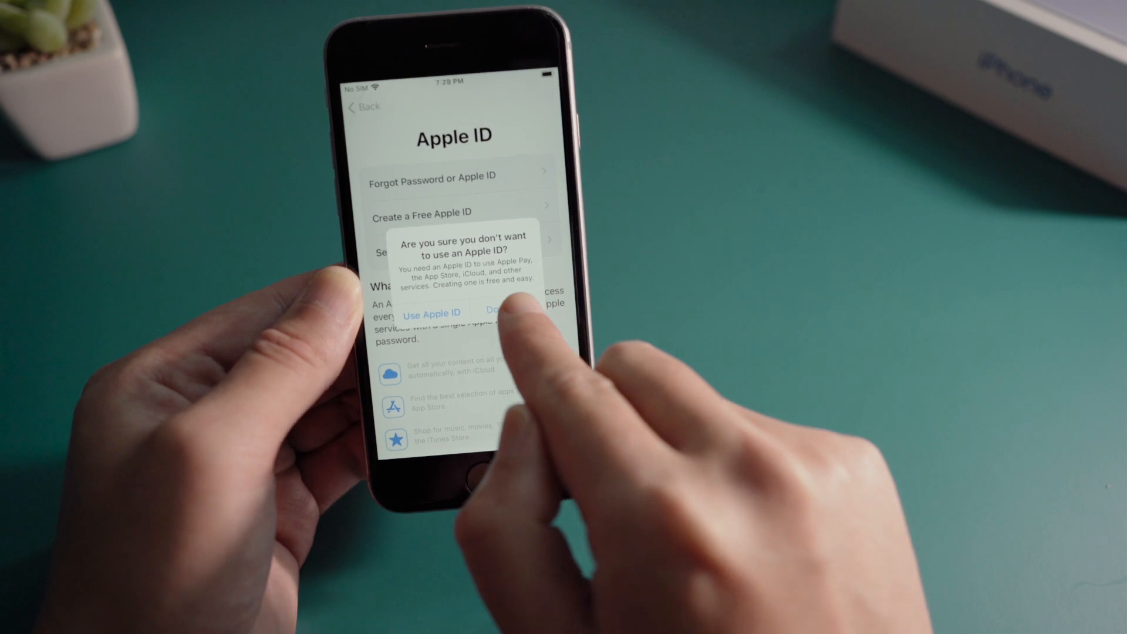
click(504, 310)
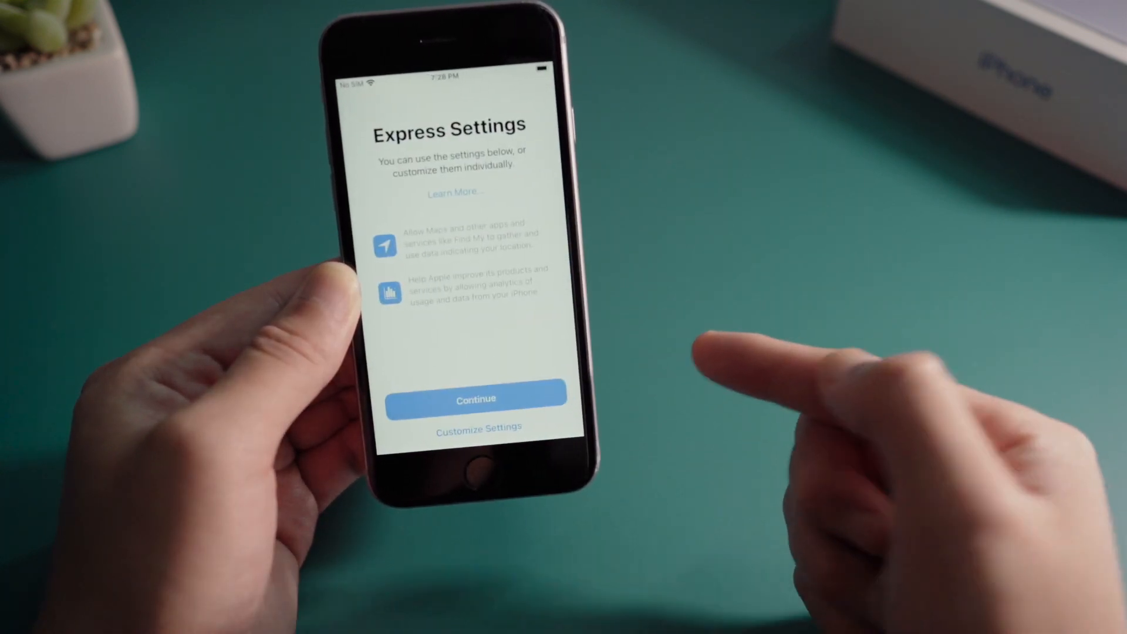
Accept Express Settings and light appearance, reach the home screen and open Settings
click(476, 399)
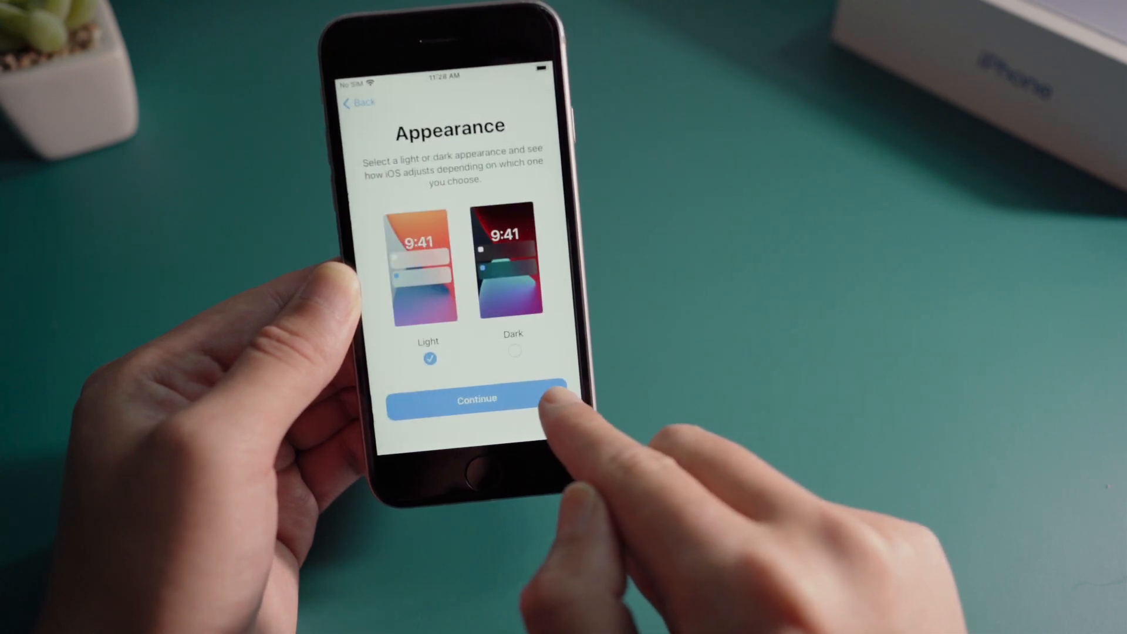
click(475, 399)
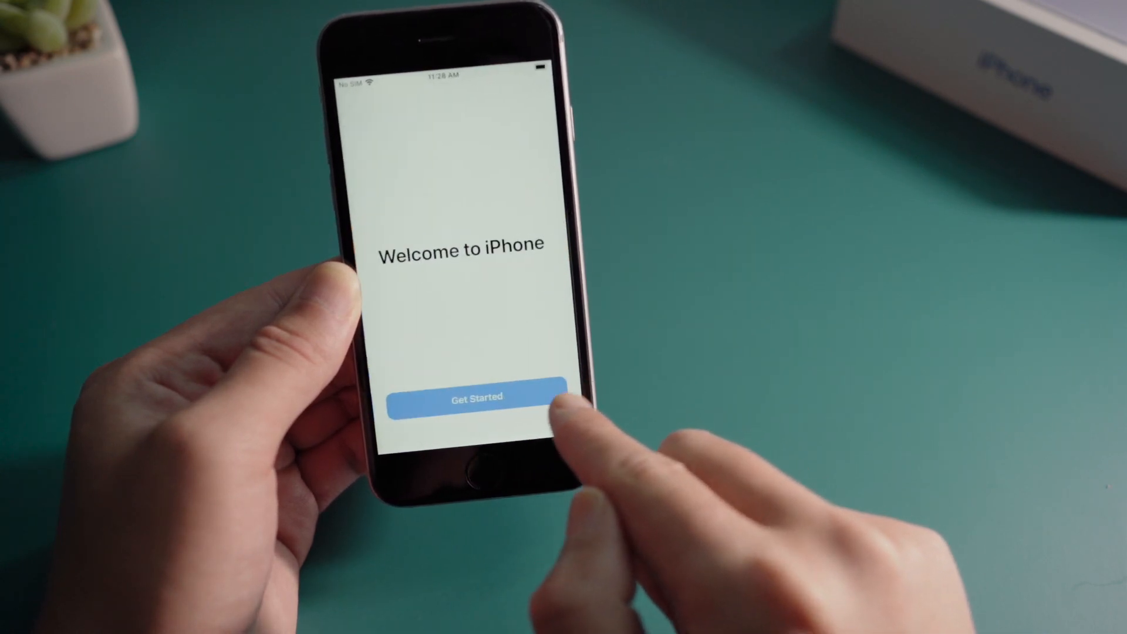
click(476, 397)
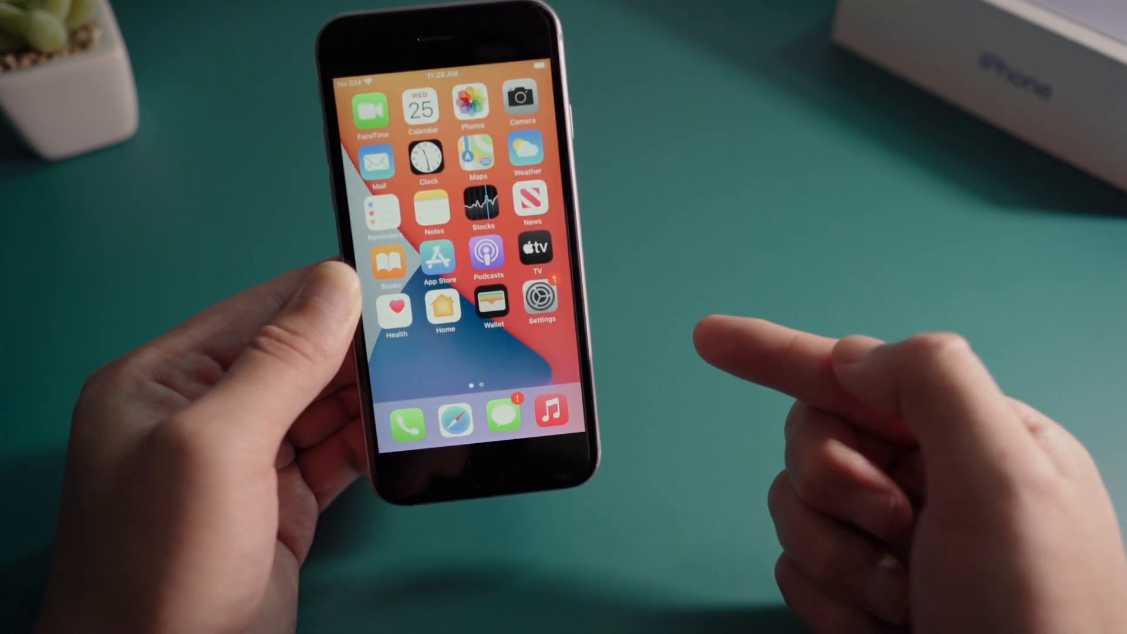
click(541, 298)
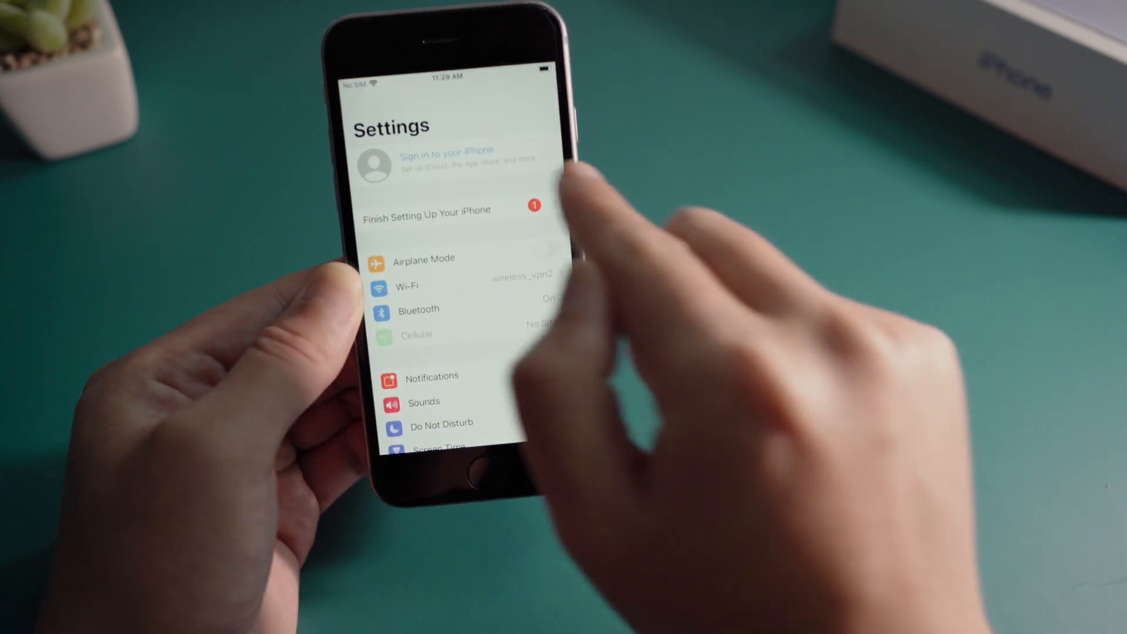
click(447, 162)
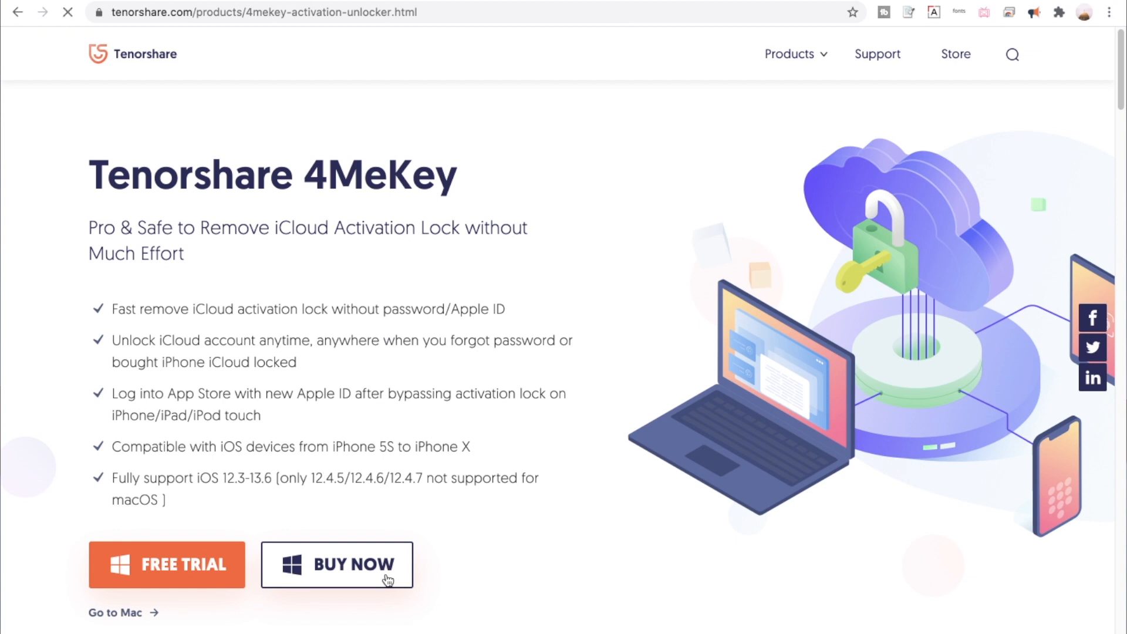
Open the 4MeKey purchase page with license prices via BUY NOW
click(337, 565)
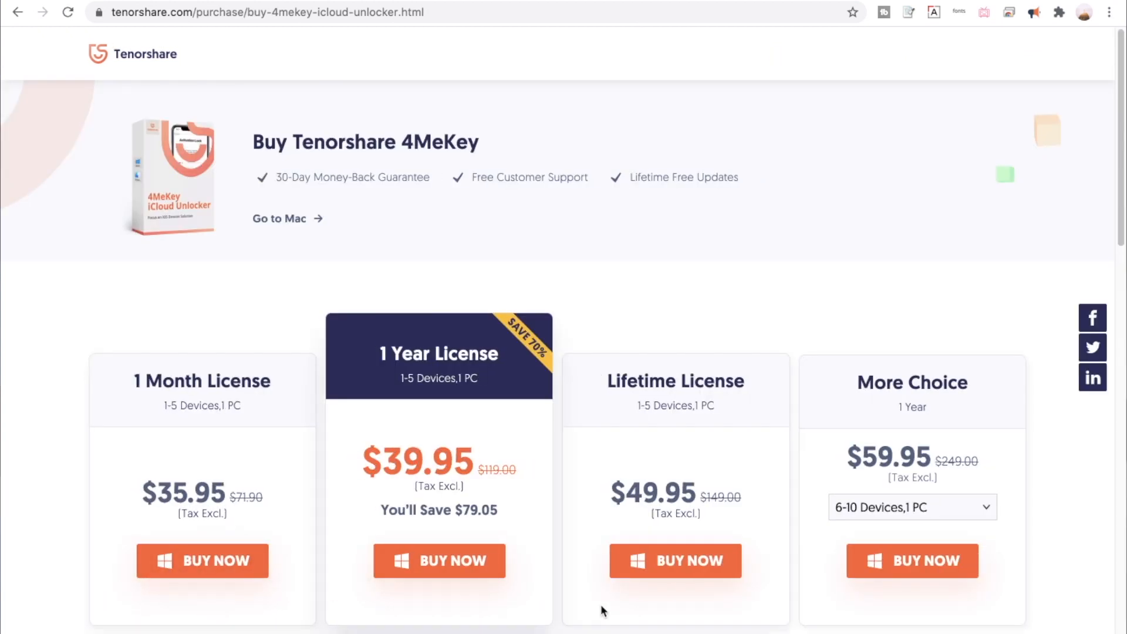